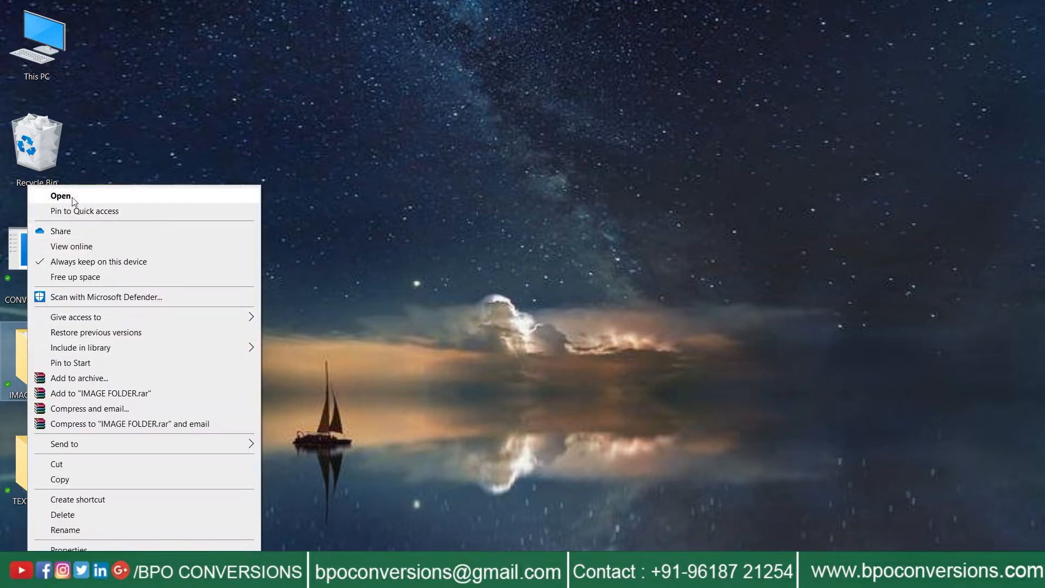
Browse IMAGE FOLDER and TEXT FOLDER to check their contents.
left_click(60, 195)
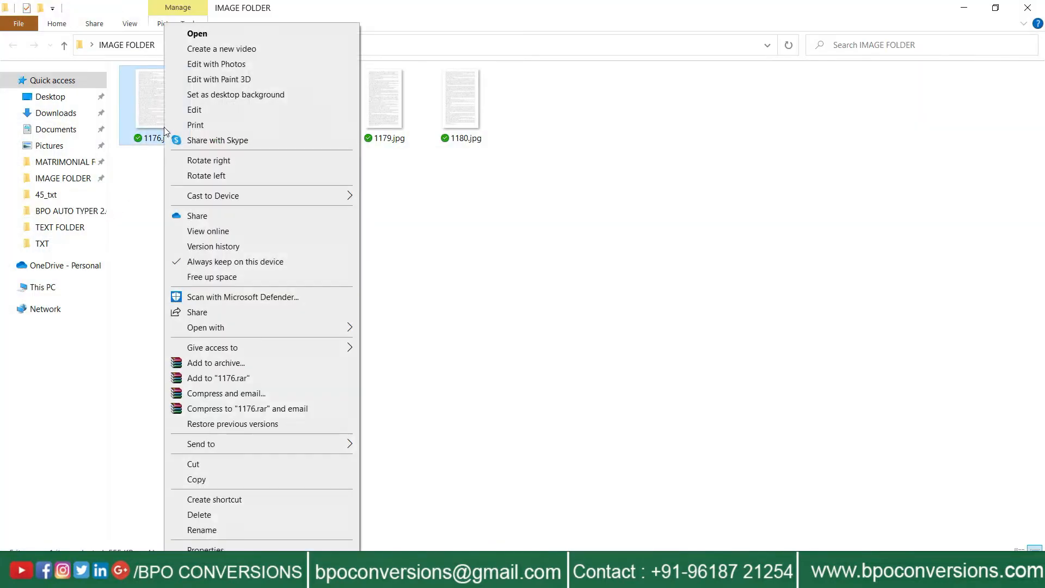
left_click(194, 110)
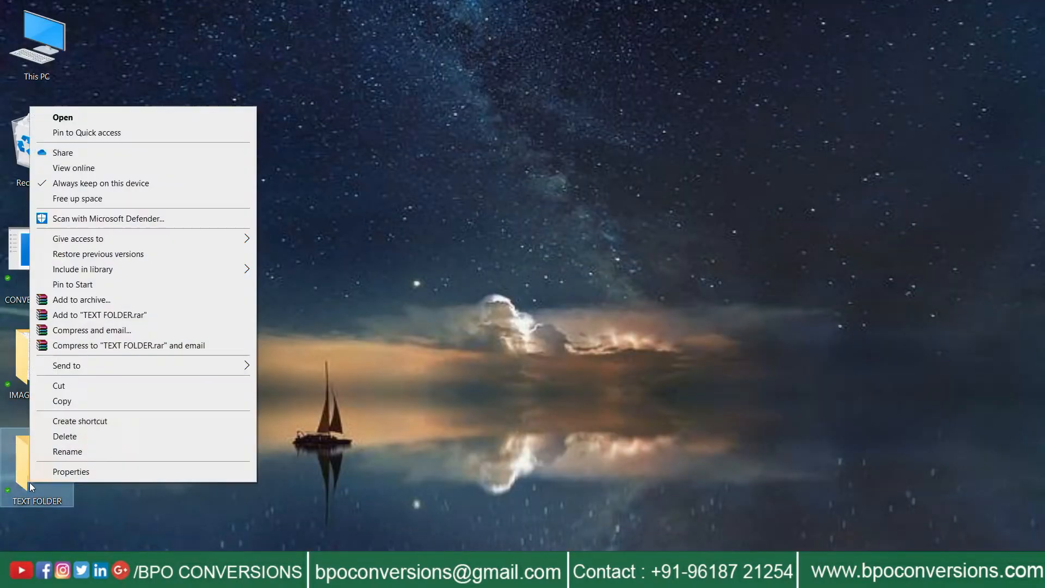
left_click(63, 117)
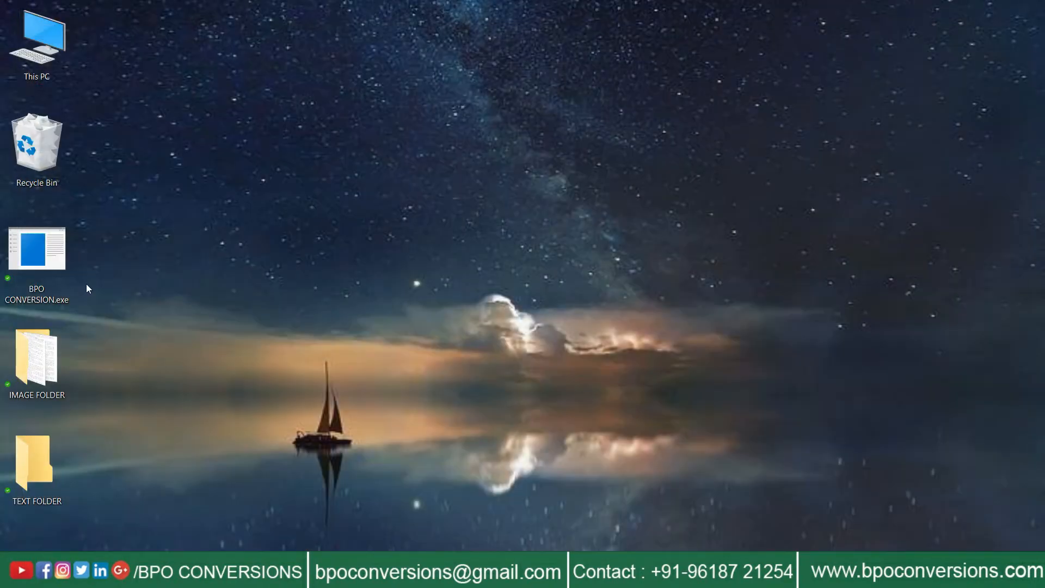
Launch BPO CONVERSION.exe with IMAGE FOLDER as input and TEXT FOLDER as output.
double_click(36, 248)
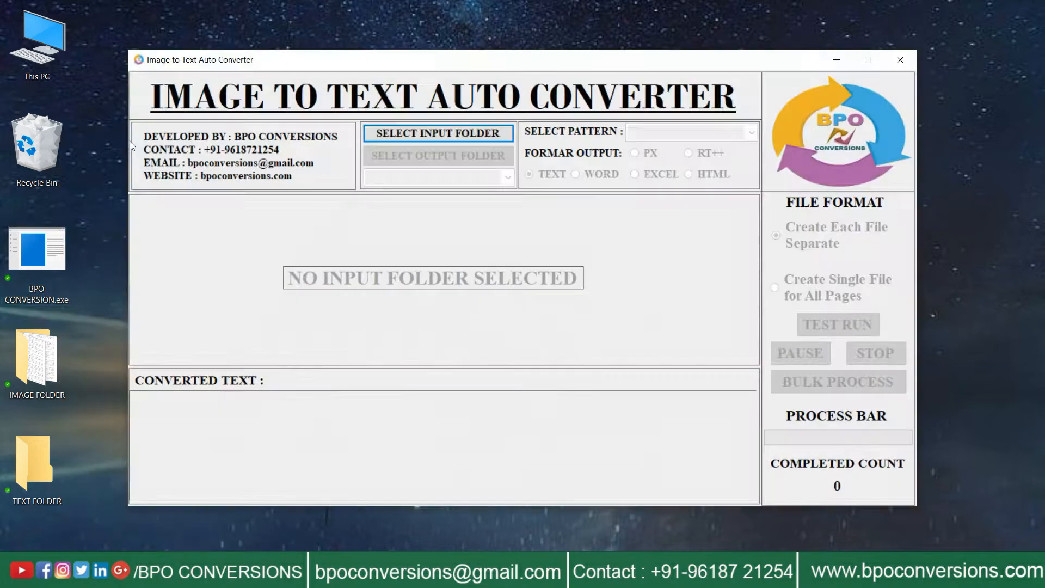
left_click(437, 133)
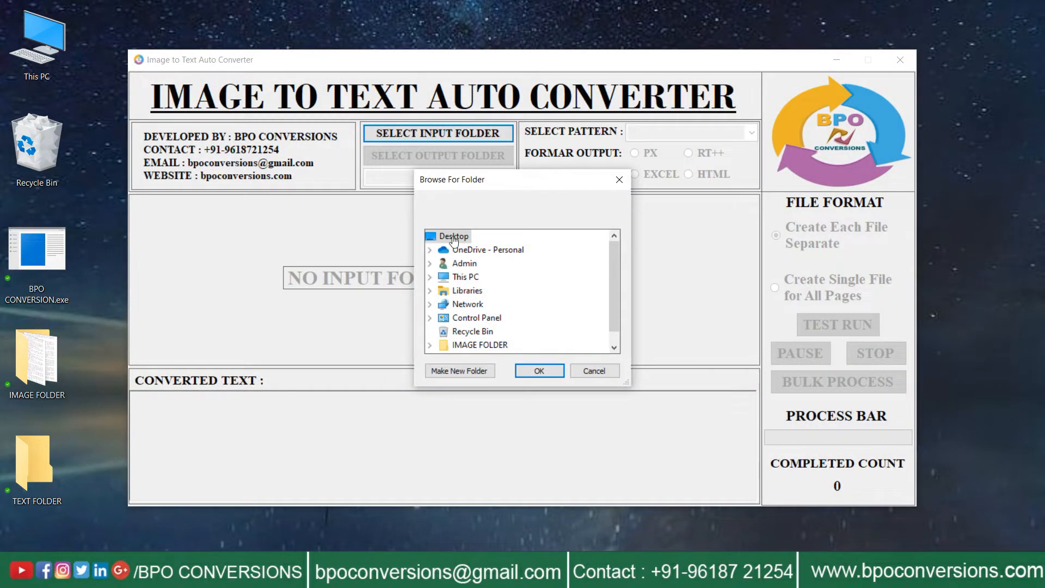
left_click(538, 371)
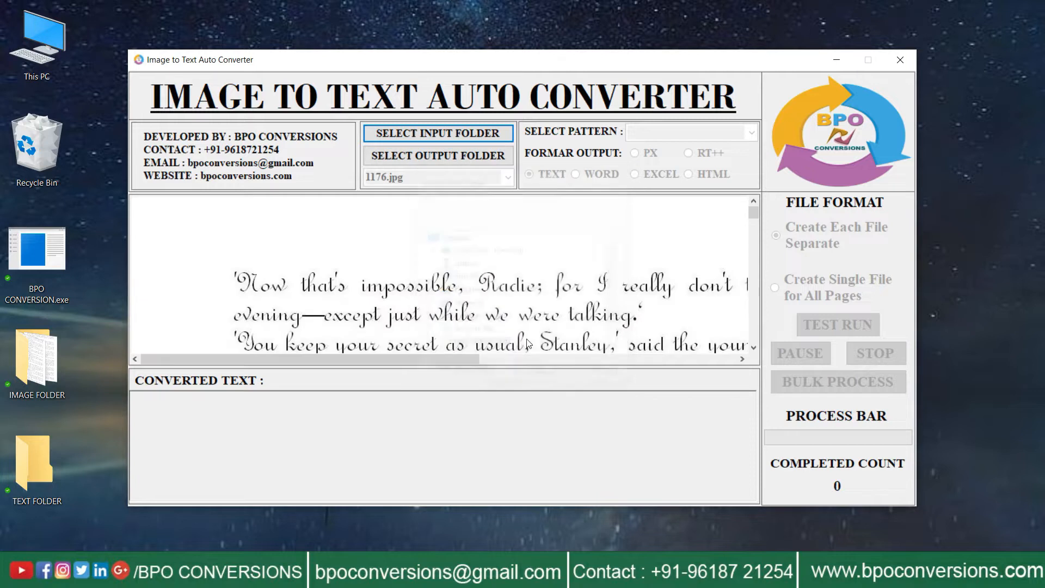
left_click(437, 155)
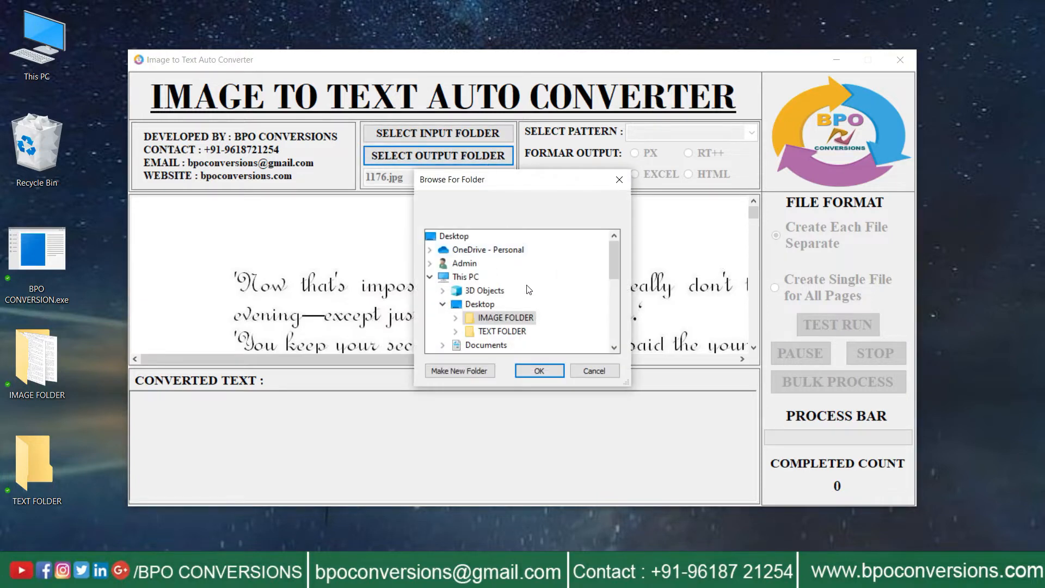
left_click(501, 330)
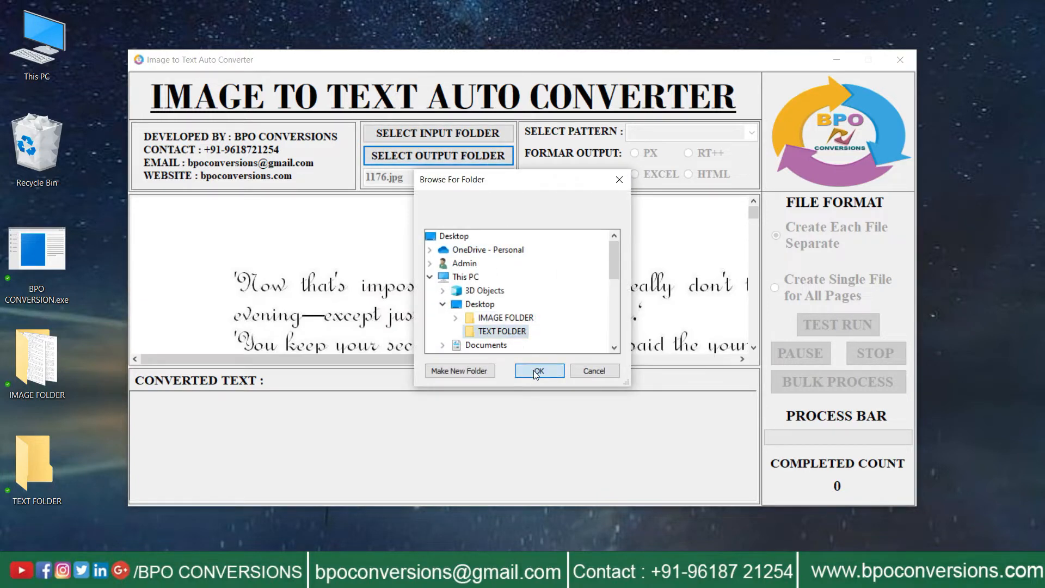
left_click(538, 371)
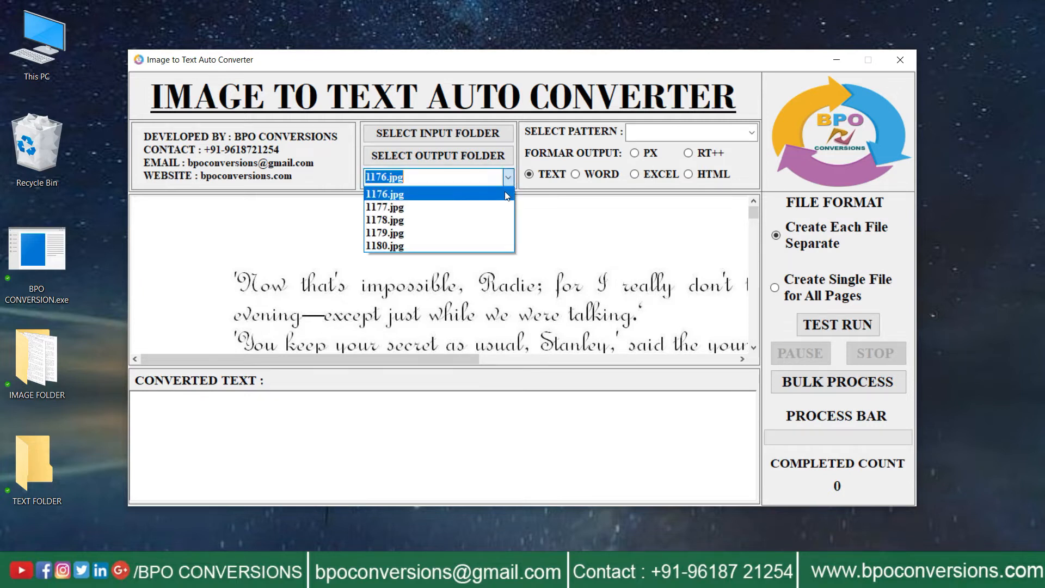
Use the CURSIVE pattern to test-convert page 1176, then bulk-process all pages.
left_click(751, 132)
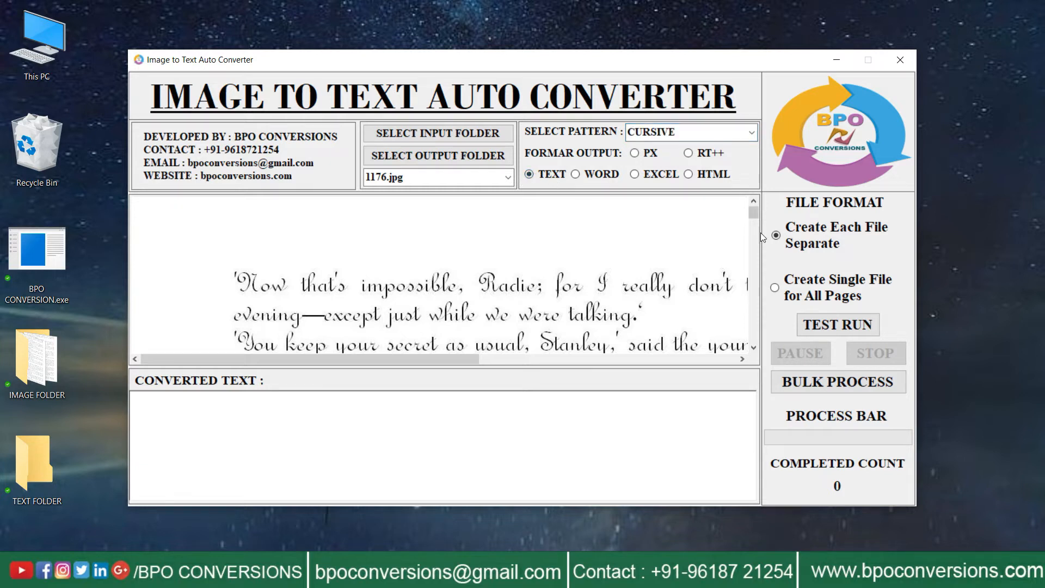
left_click(837, 324)
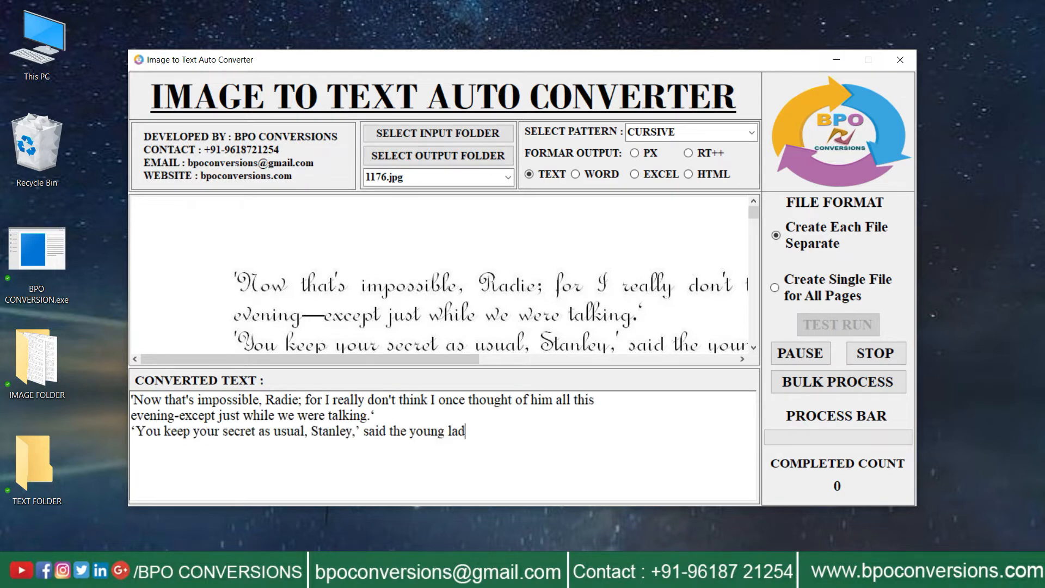
left_click(837, 381)
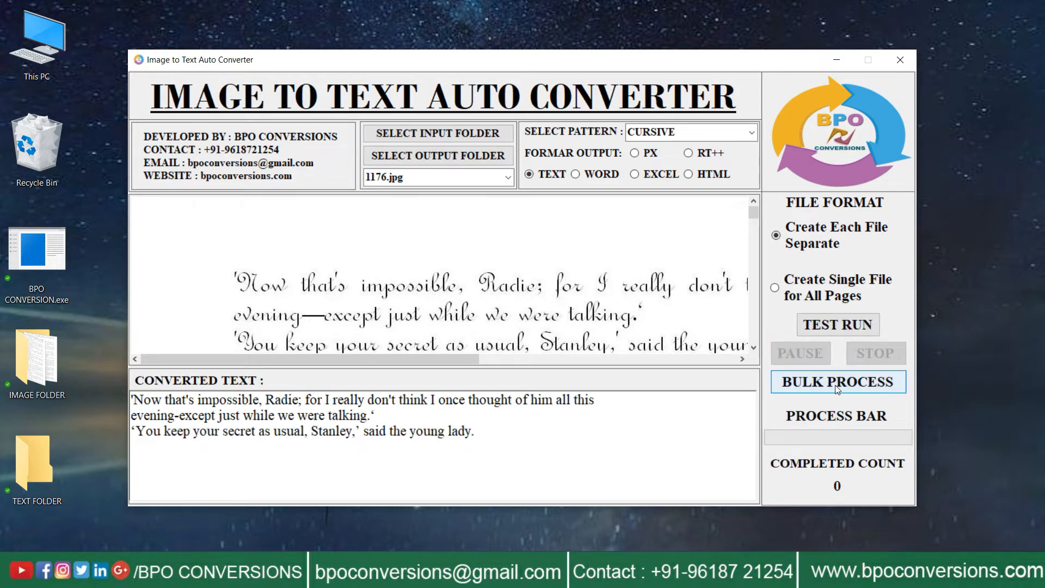
left_click(837, 381)
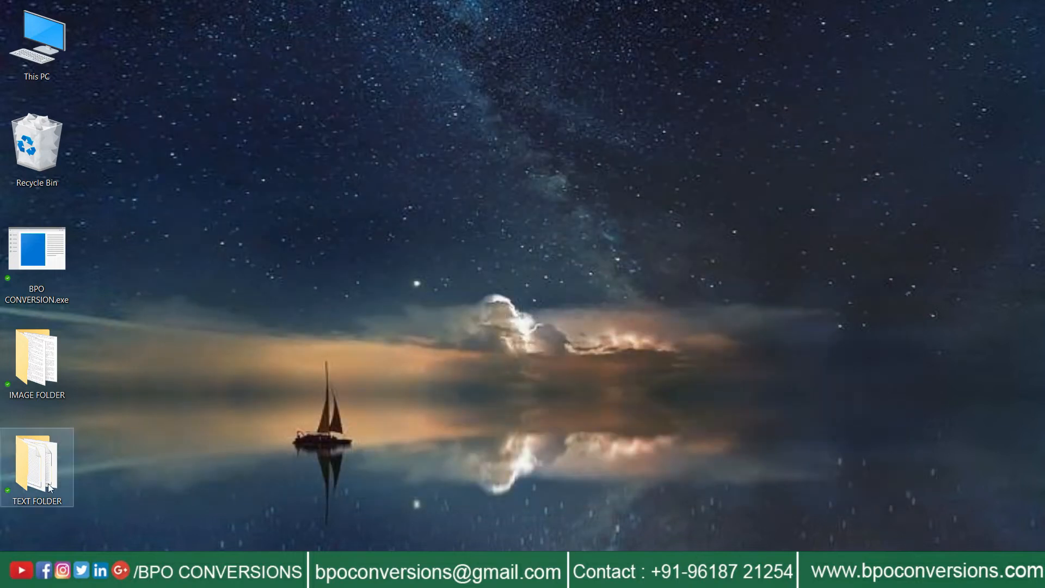
Open TEXT FOLDER and view the transcribed 1176.txt in Notepad.
right_click(37, 466)
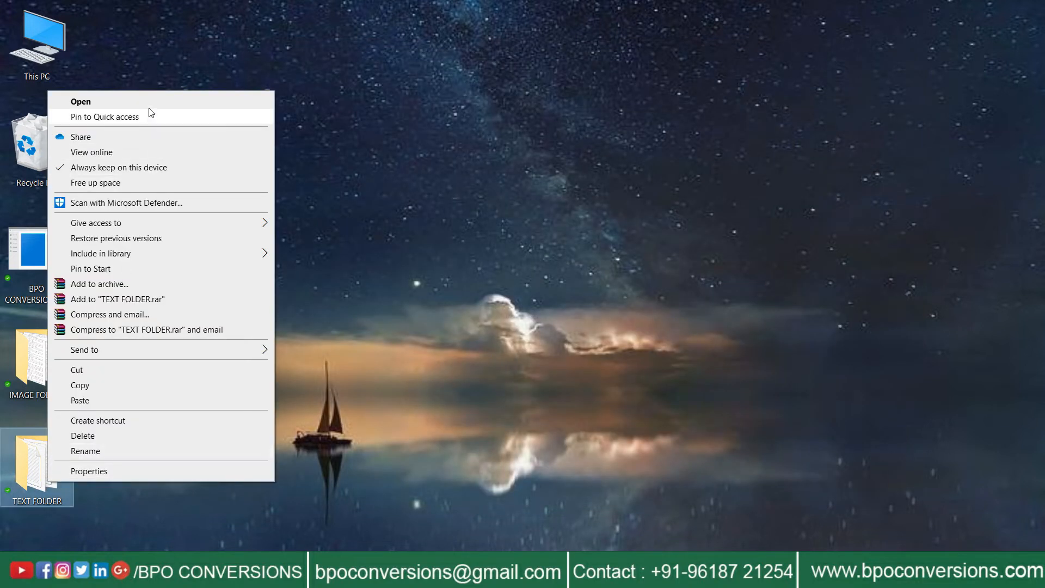
left_click(80, 101)
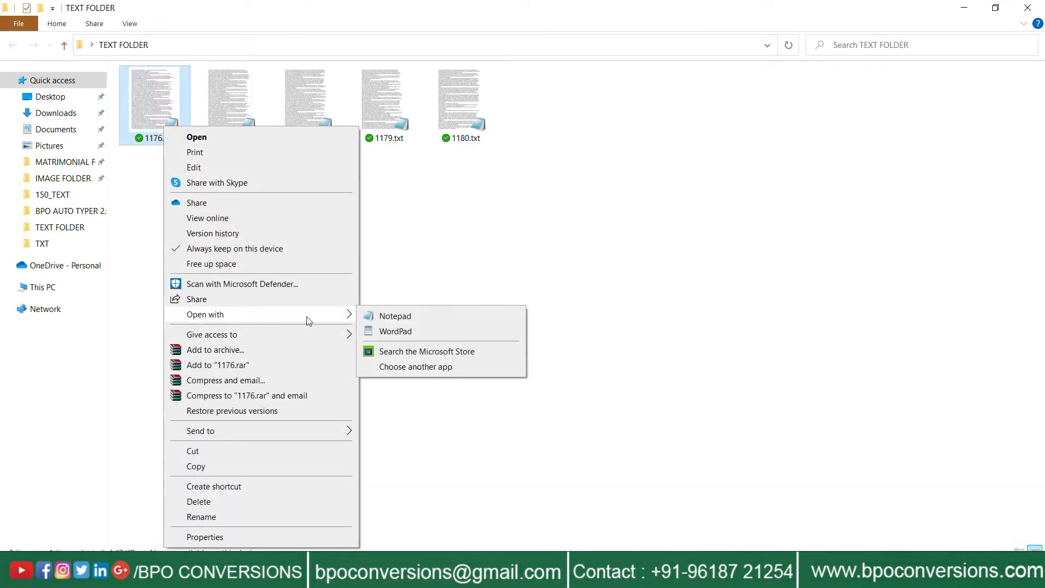
left_click(395, 315)
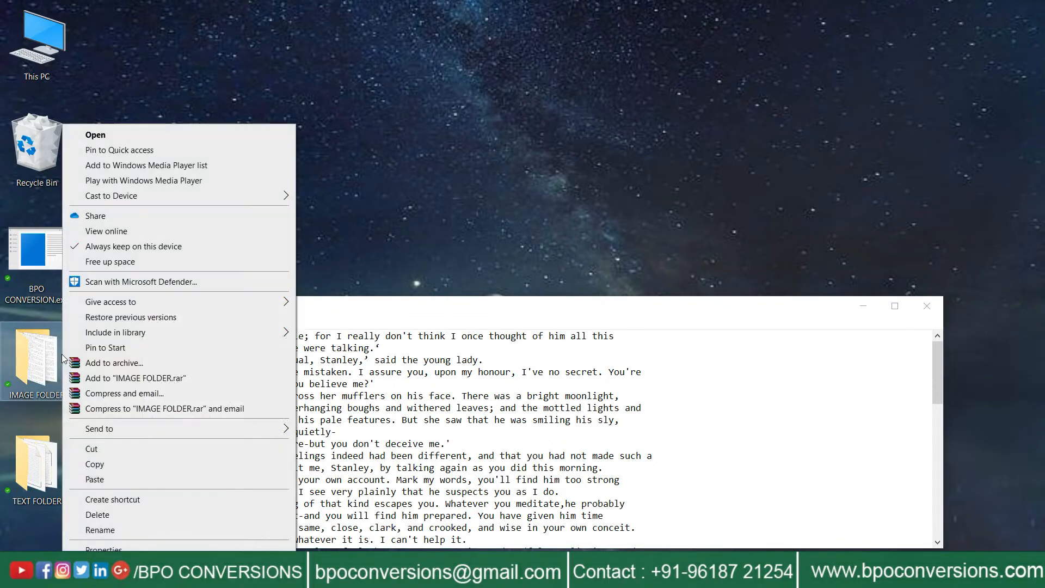
Open the original scan 1176.jpg from IMAGE FOLDER in Paint.
left_click(96, 135)
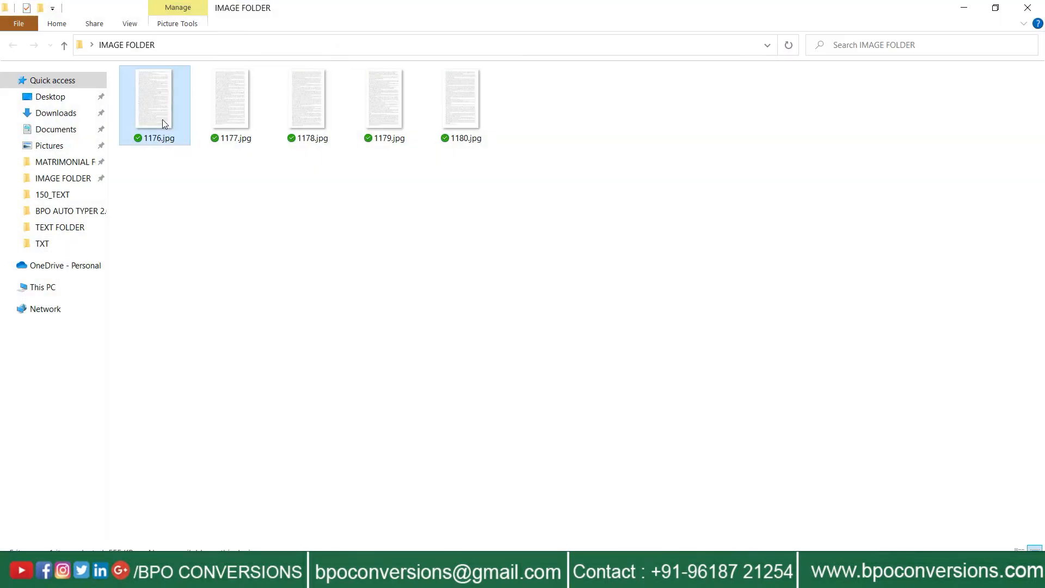
right_click(155, 103)
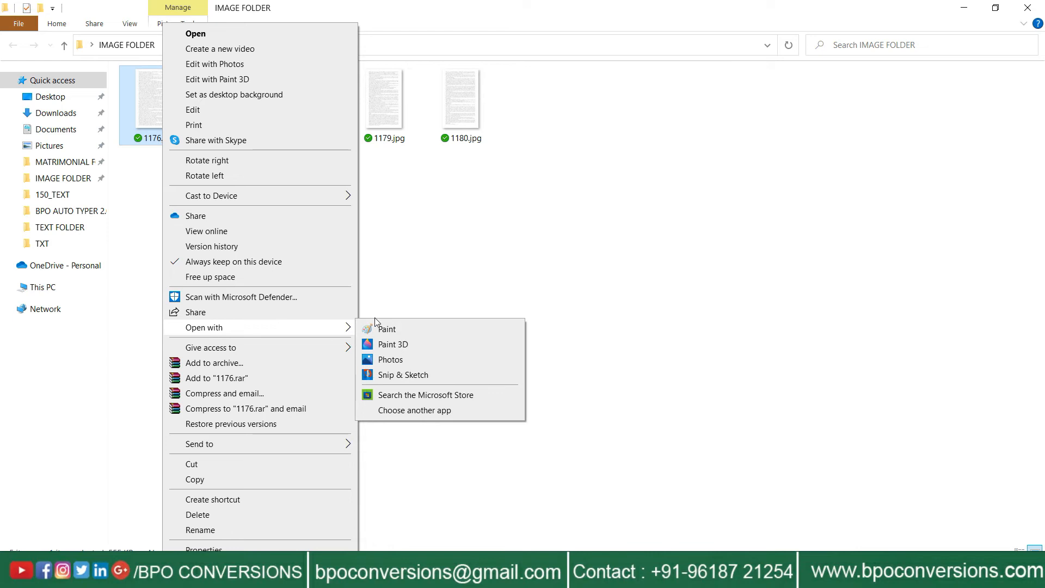
left_click(386, 329)
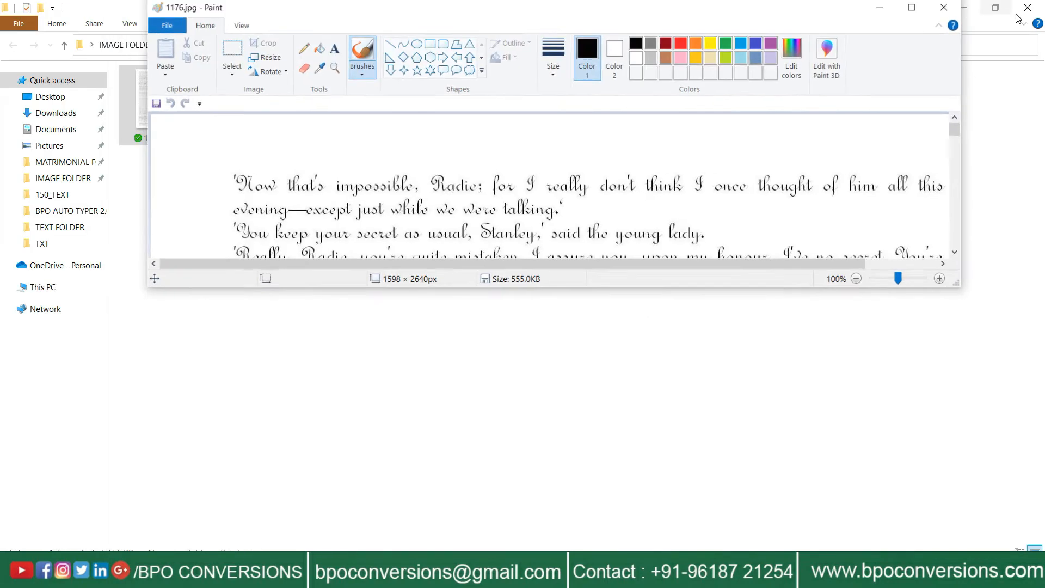